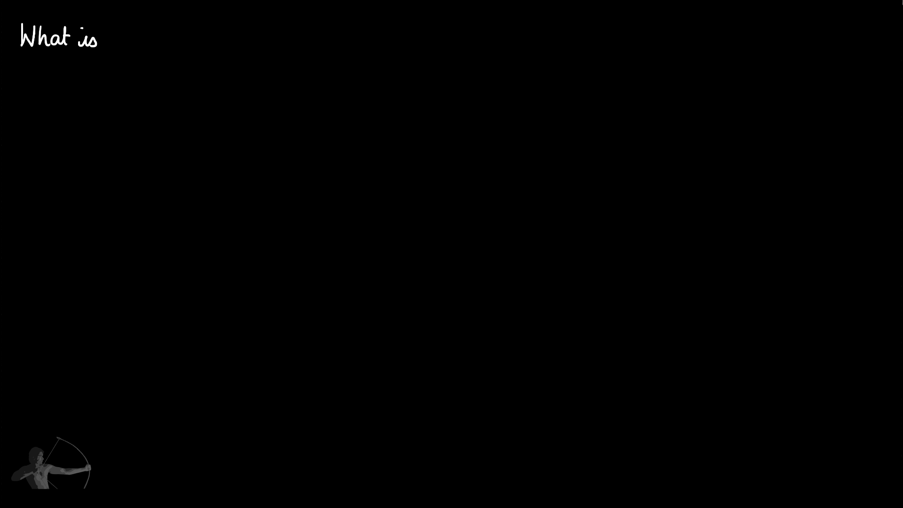
Step: Handwrite the 'What is Shader?' title and the computer, Instructions and Program labels
{"action": "type", "text": "Shader ?"}
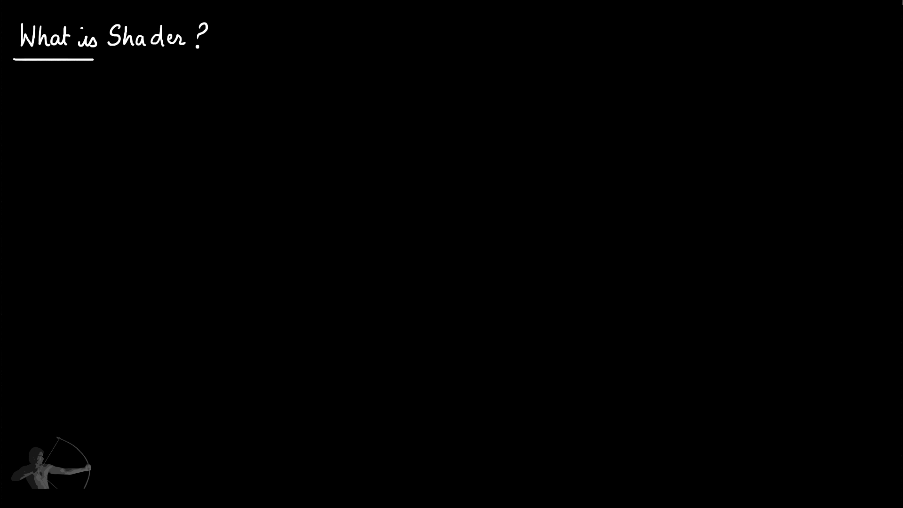
{"action": "left_click", "coordinate": [92, 152]}
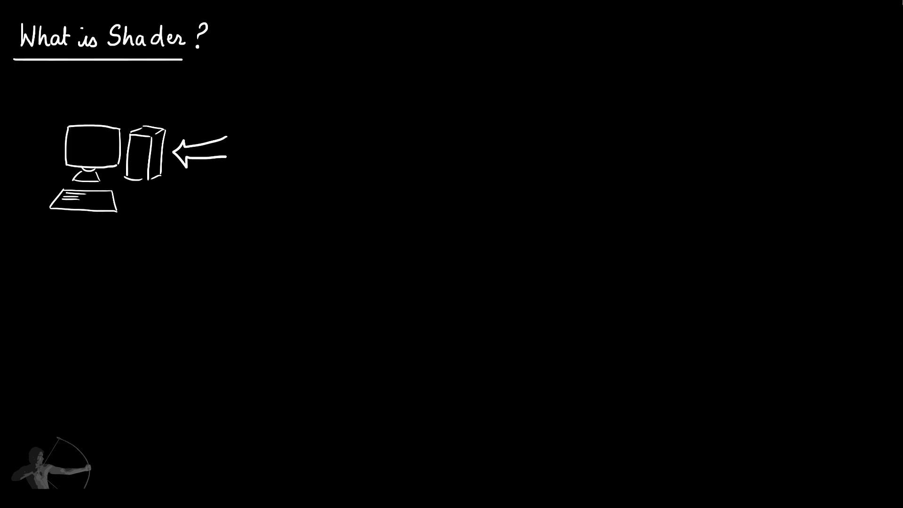
{"action": "type", "text": "Instruction."}
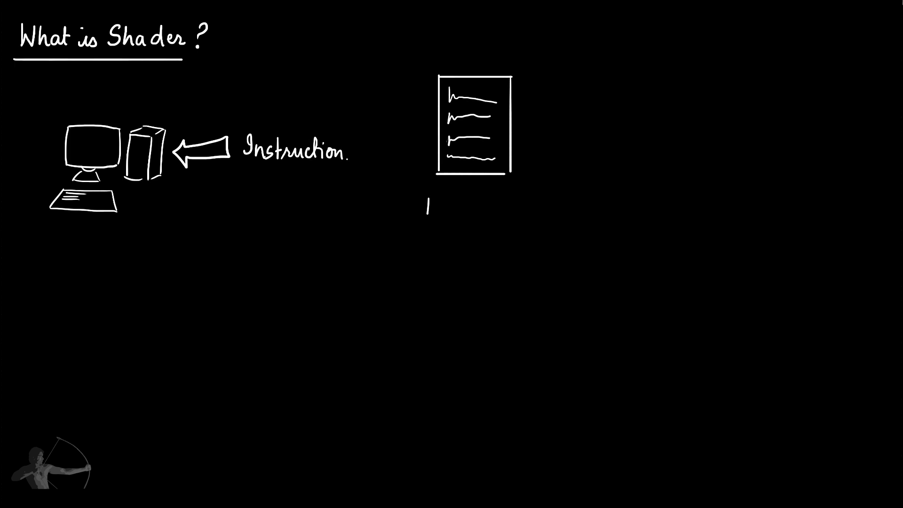
{"action": "type", "text": "Program."}
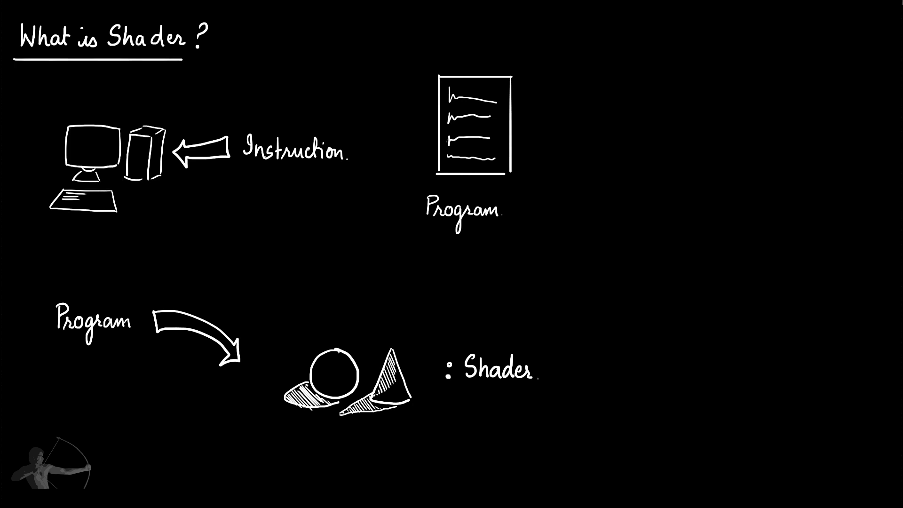
Step: Link Shaders to the GPU with an arrow and label it 'Graphic Processing'
{"action": "left_click_drag", "start_coordinate": [555, 354], "coordinate": [616, 282]}
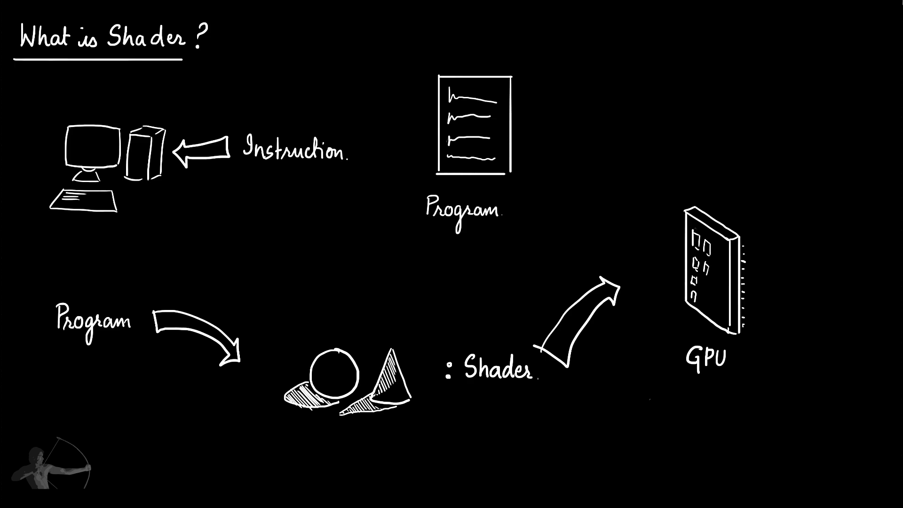
{"action": "type", "text": "Graphic Pro"}
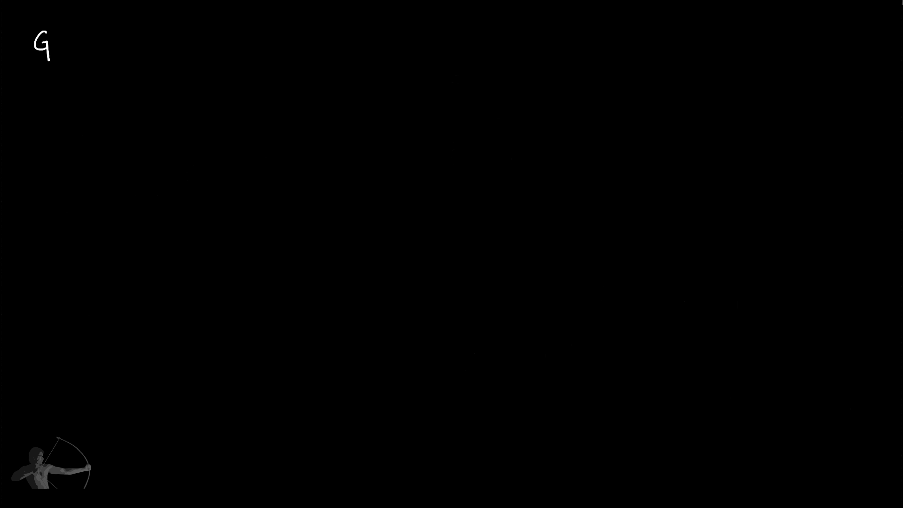
Step: Write the GPU heading with bullets for graphics operations and image manipulation
{"action": "type", "text": "PU:"}
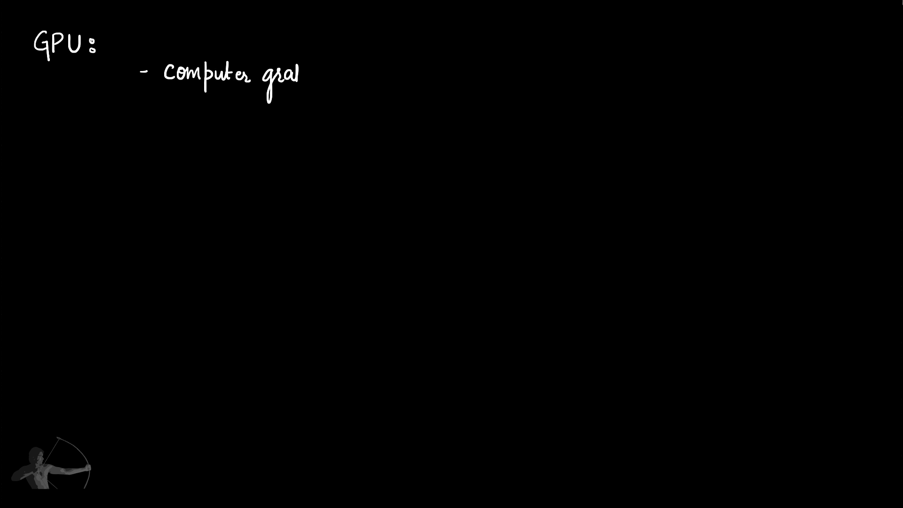
{"action": "type", "text": "graphics operati"}
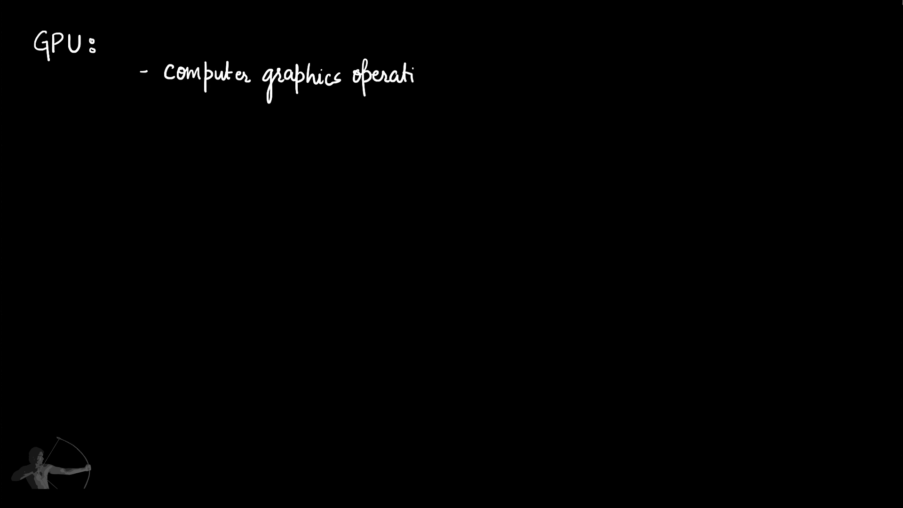
{"action": "type", "text": "image"}
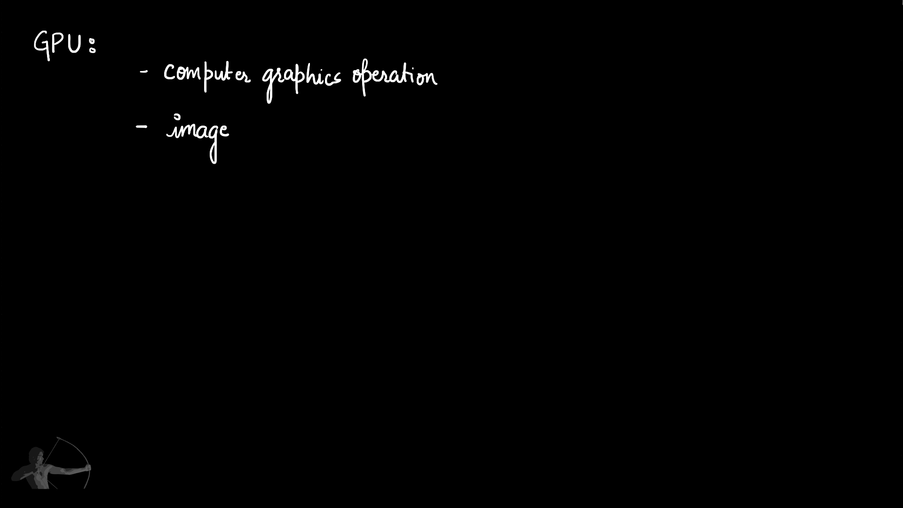
{"action": "type", "text": "manipulation."}
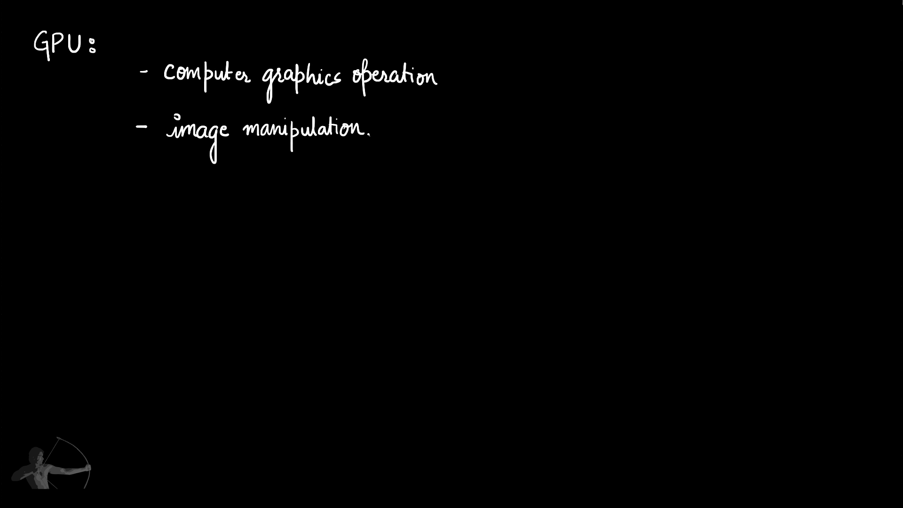
Step: Sketch a small CPU chip and a larger many-core GPU chip, each labelled
{"action": "left_click_drag", "start_coordinate": [233, 220], "coordinate": [271, 336]}
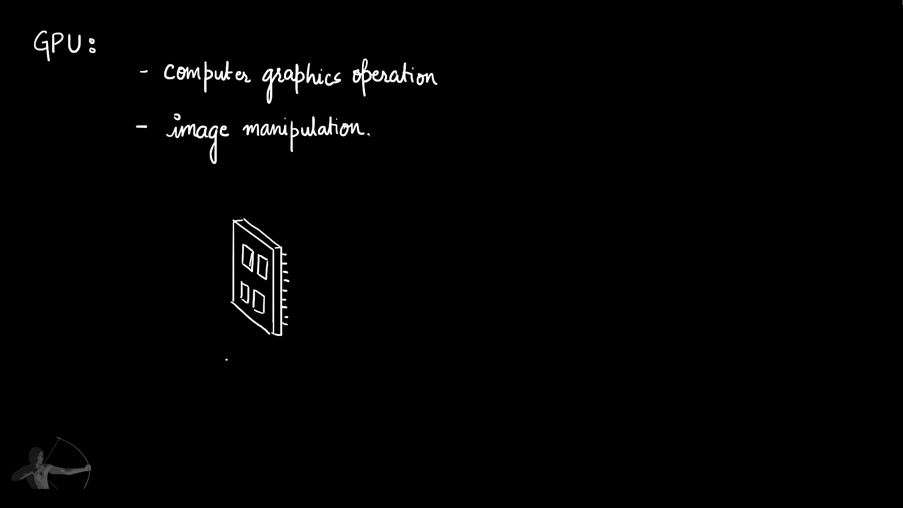
{"action": "type", "text": "CPU"}
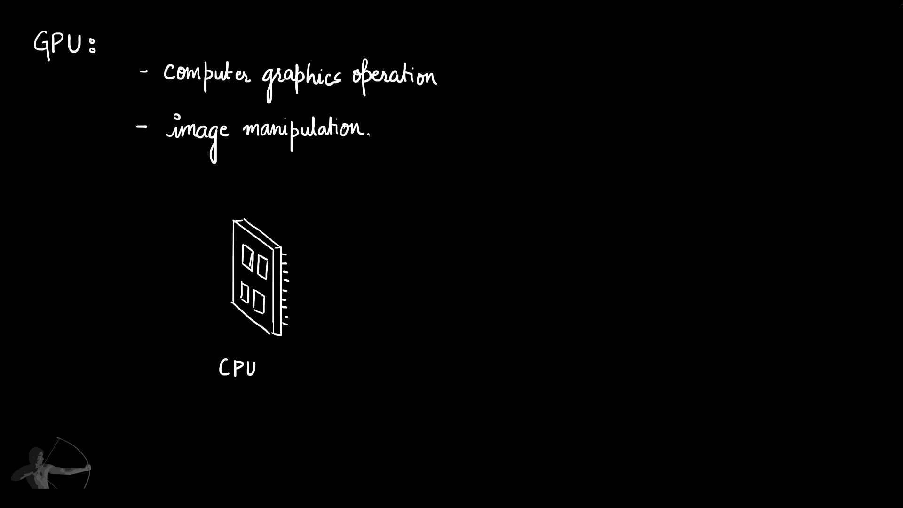
{"action": "left_click_drag", "start_coordinate": [464, 211], "coordinate": [535, 358]}
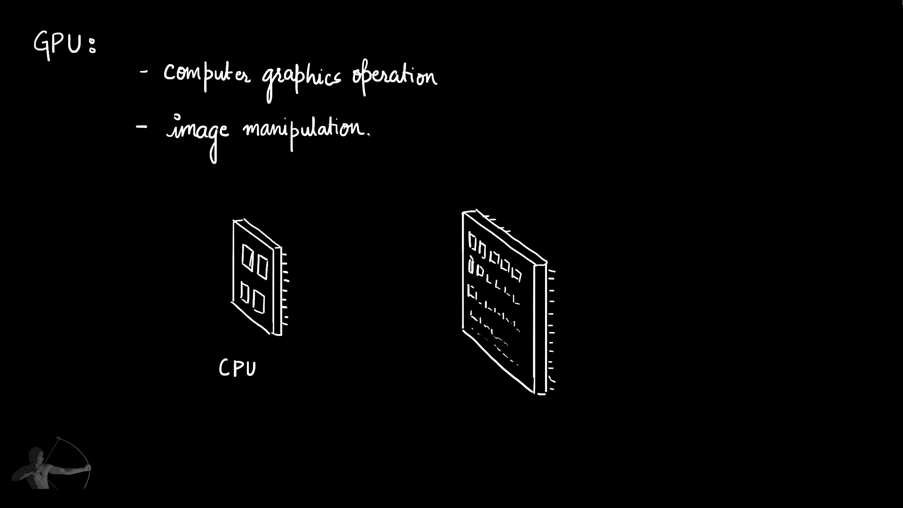
{"action": "type", "text": "GPU"}
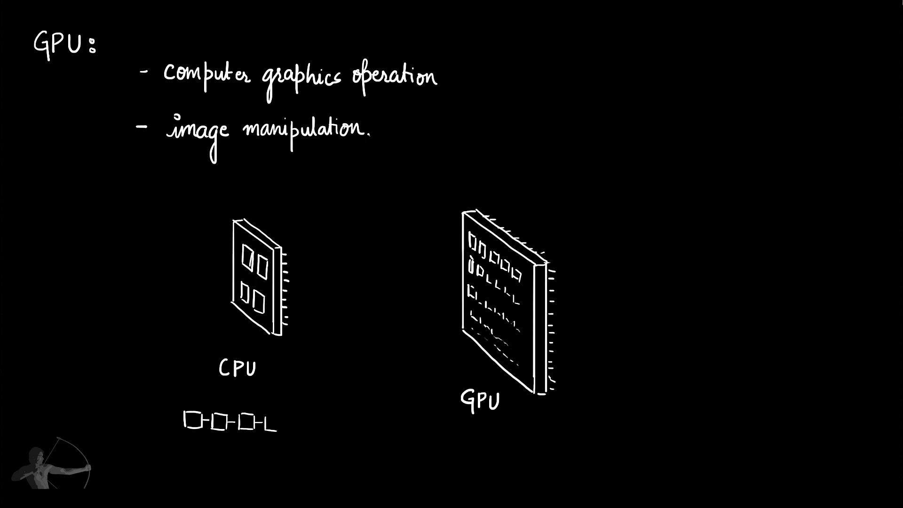
Step: Label the CPU diagram 'Serial' and the GPU diagram 'Parallel operation'
{"action": "type", "text": "Serial operation"}
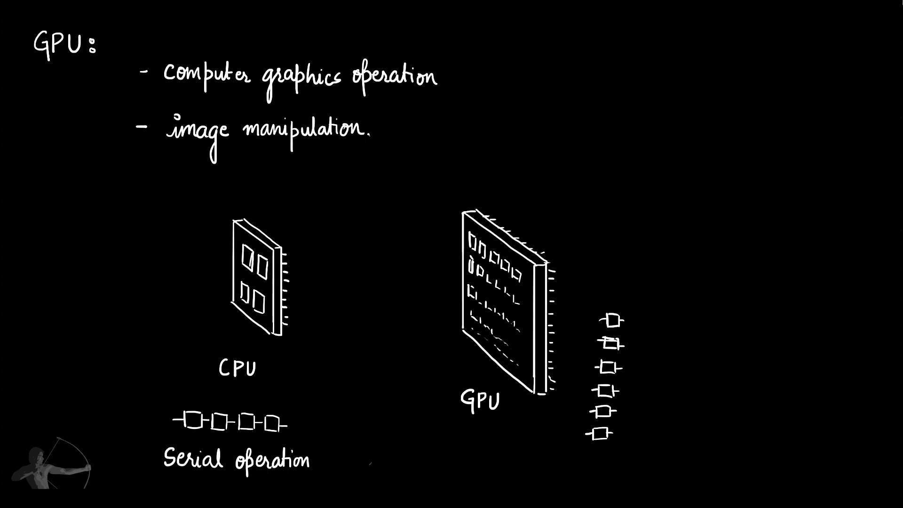
{"action": "type", "text": "Parallel"}
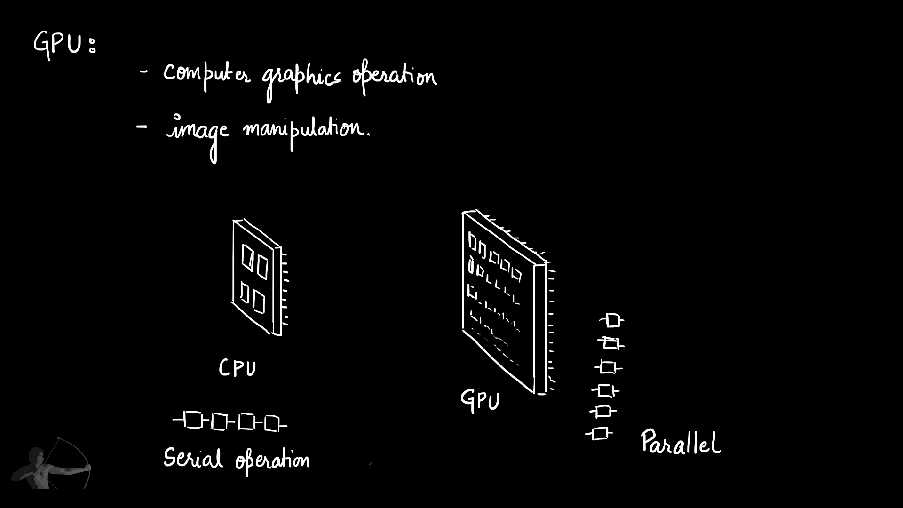
{"action": "type", "text": "operation"}
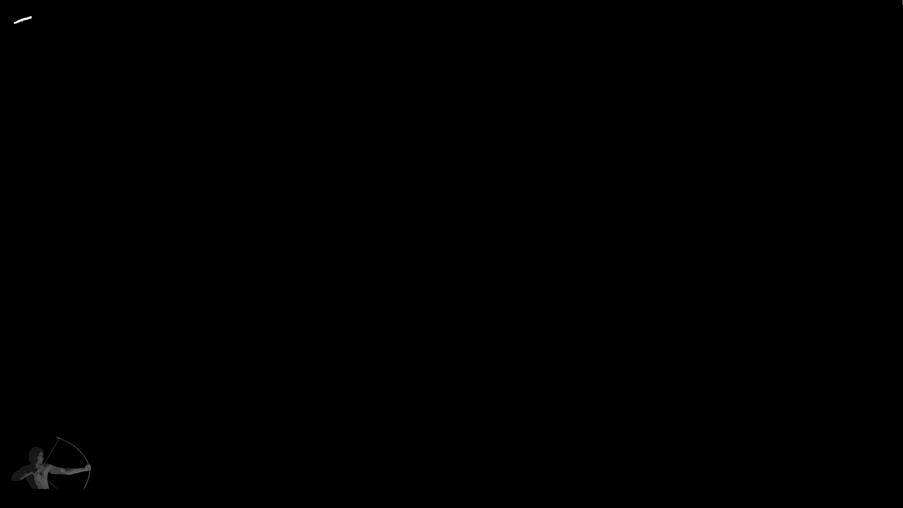
Step: Write the 'Types of Shaders: functionality' heading and items 1. Vertex and 2. Pixel
{"action": "type", "text": "Types of Shaders :"}
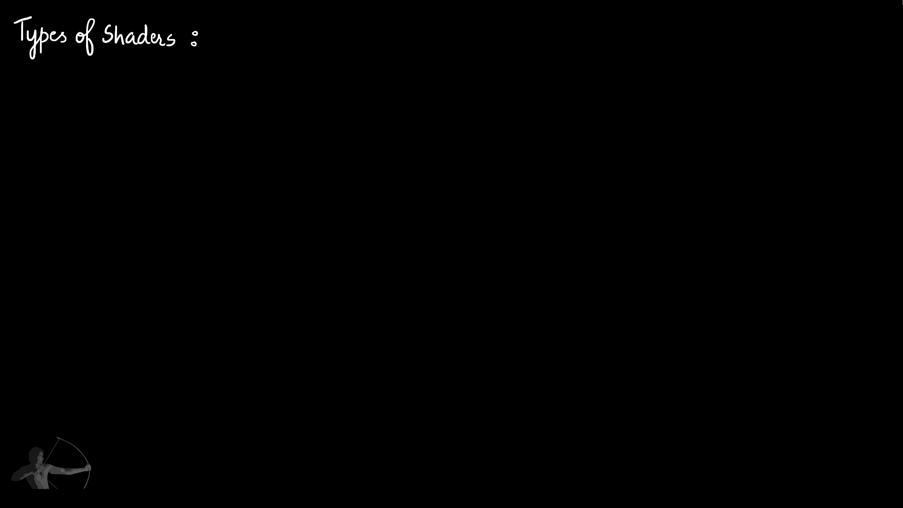
{"action": "type", "text": "functionality."}
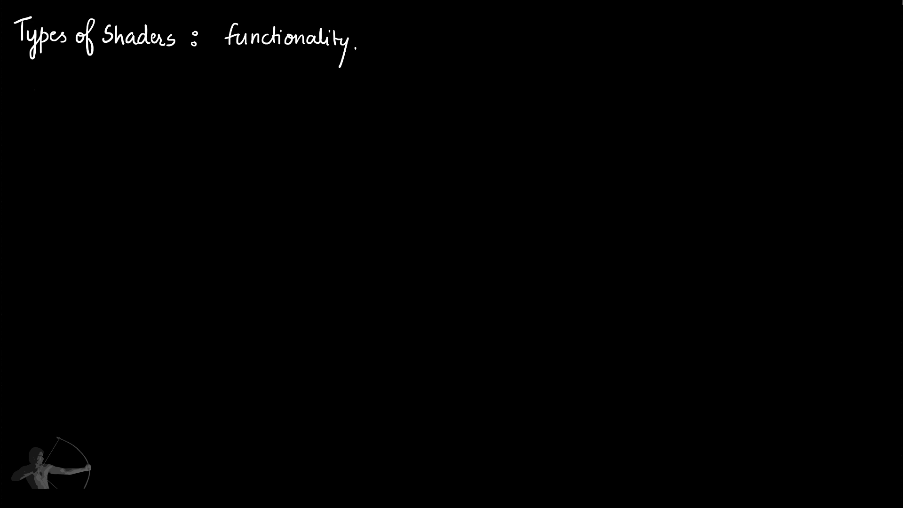
{"action": "type", "text": "1. Ve"}
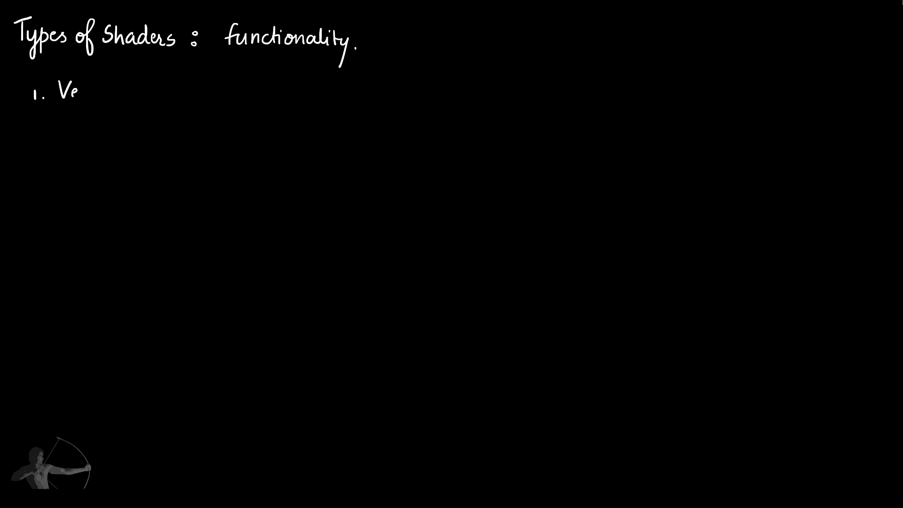
{"action": "type", "text": "Vertex"}
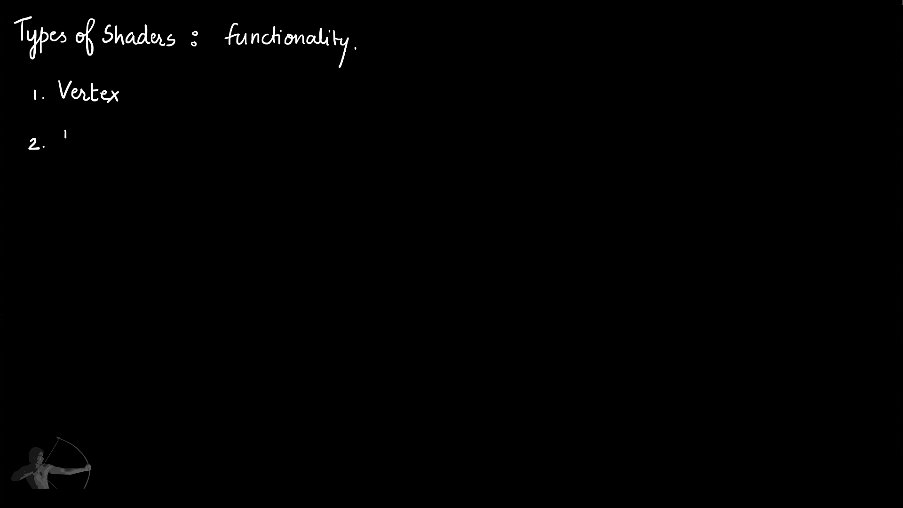
{"action": "type", "text": "Pixel"}
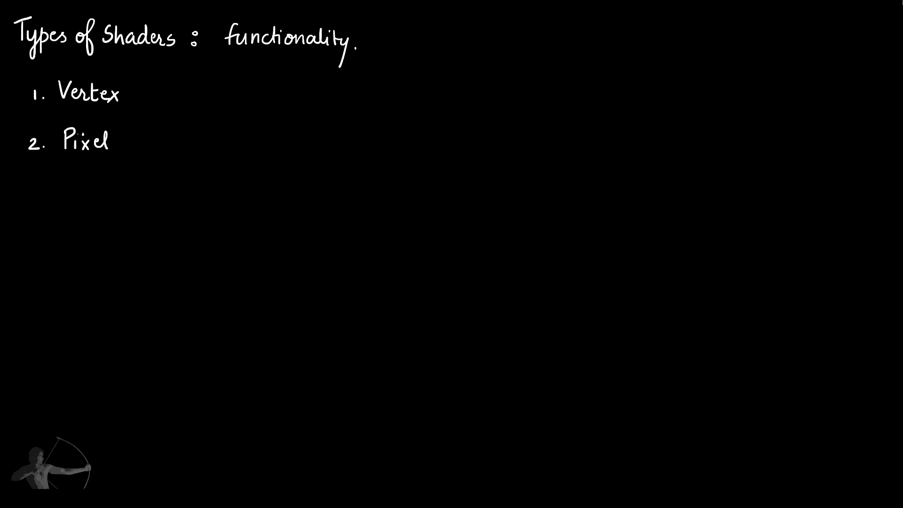
Step: Add 3. Geometry, Compute and Tessellation / Hull to the numbered list
{"action": "type", "text": "3. Geometry 5"}
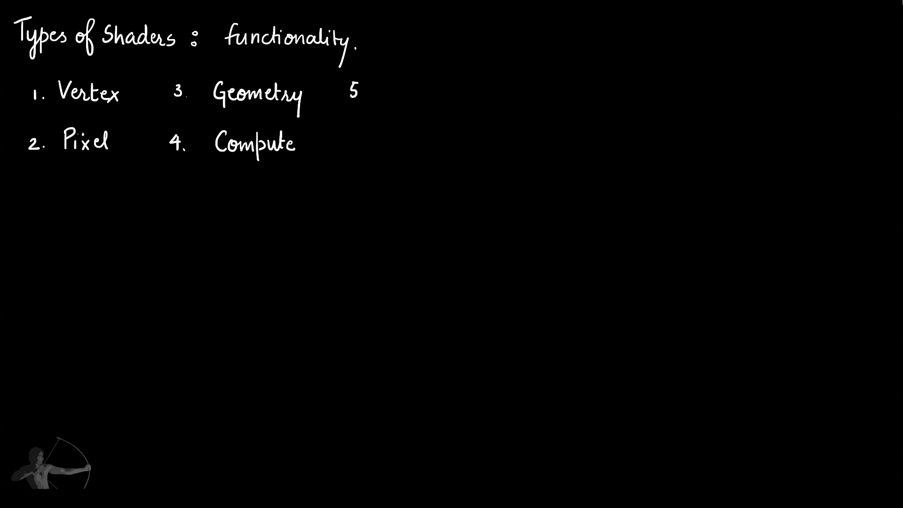
{"action": "type", "text": "Tessellation / Hu"}
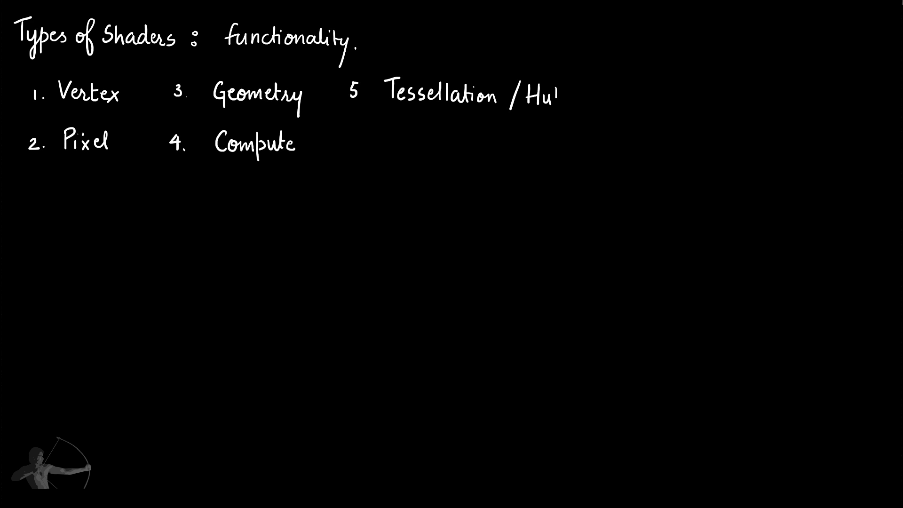
{"action": "type", "text": "ll"}
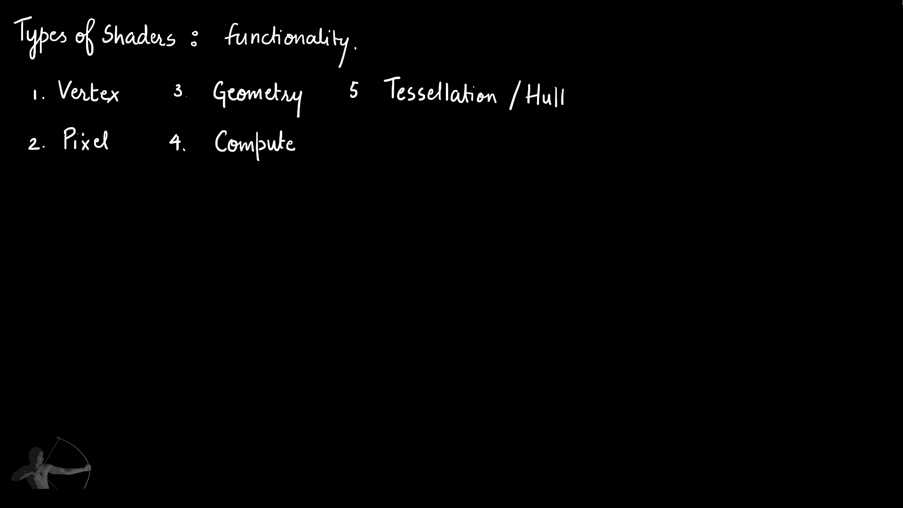
Step: Draw a stick figure beneath the list of shader types
{"action": "left_click_drag", "start_coordinate": [20, 66], "coordinate": [133, 181]}
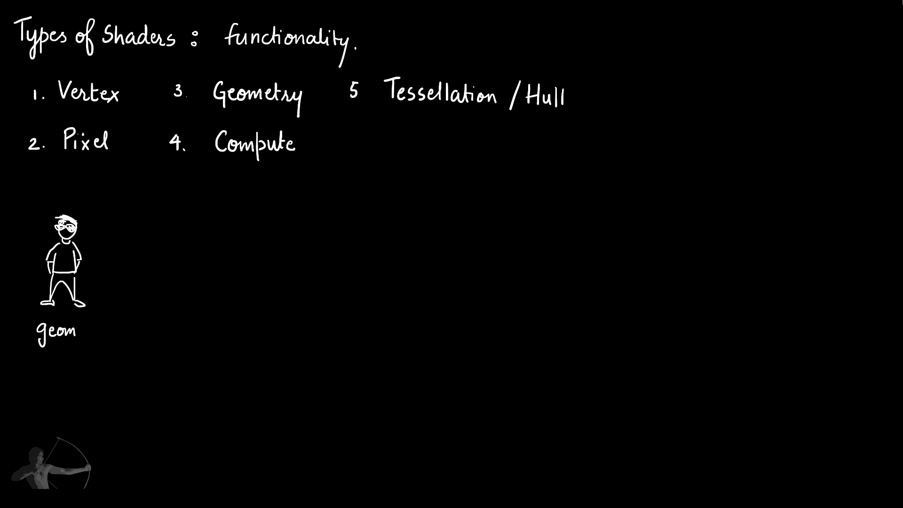
Step: Finish the 'geometry' label and sketch a textured square, shaded cube and hatched shape
{"action": "type", "text": "etry"}
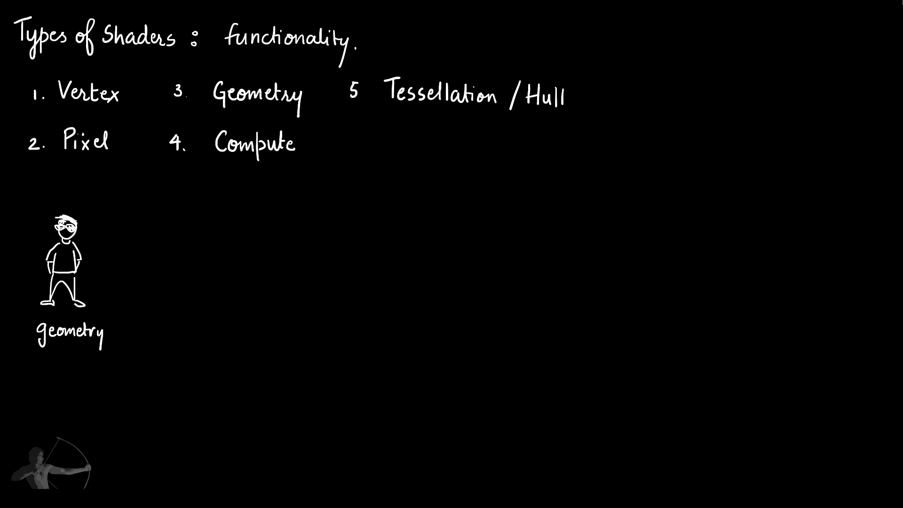
{"action": "left_click_drag", "start_coordinate": [147, 236], "coordinate": [149, 279]}
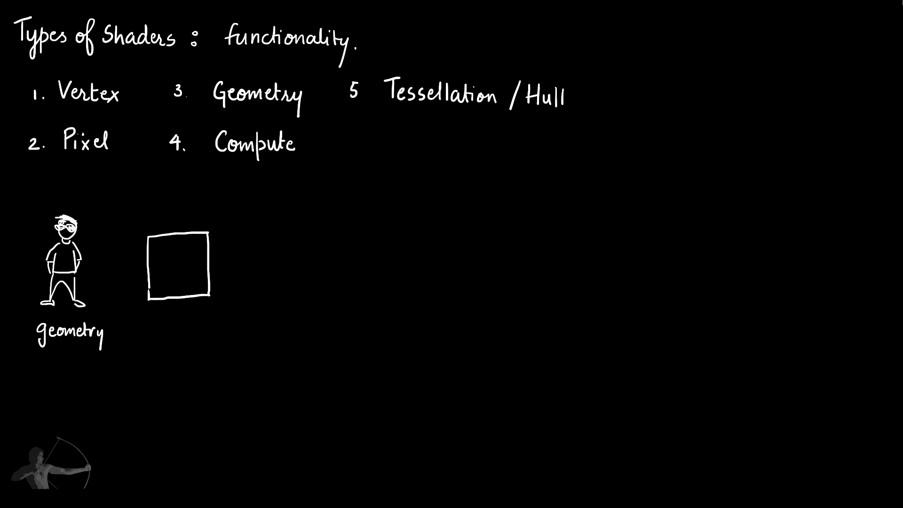
{"action": "type", "text": "texture"}
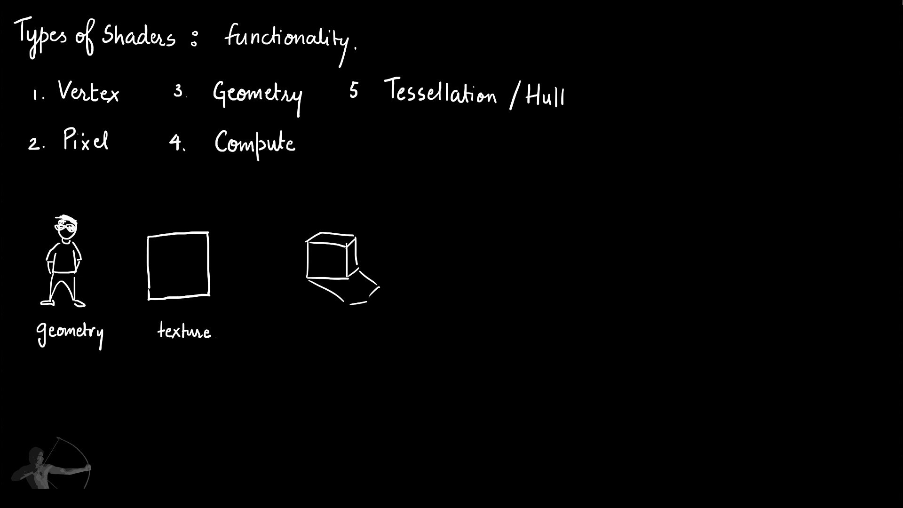
{"action": "left_click_drag", "start_coordinate": [323, 282], "coordinate": [369, 296]}
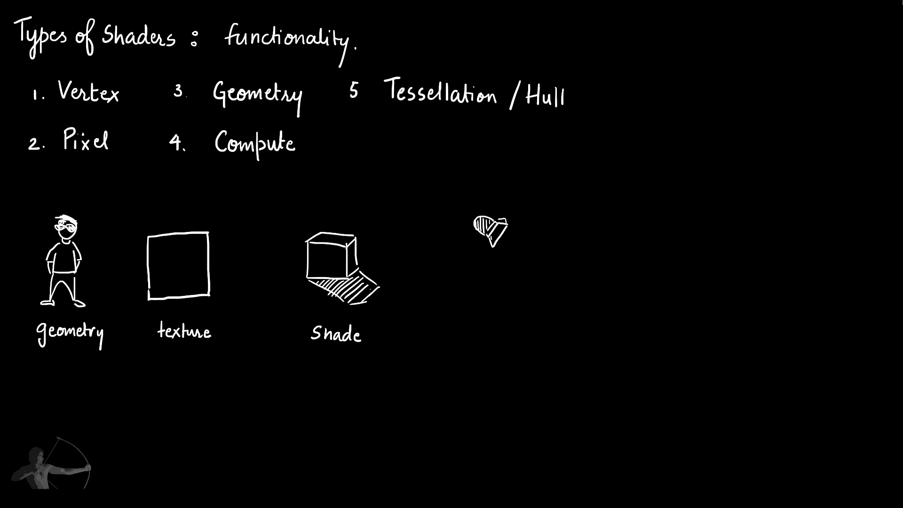
{"action": "left_click_drag", "start_coordinate": [559, 216], "coordinate": [567, 265]}
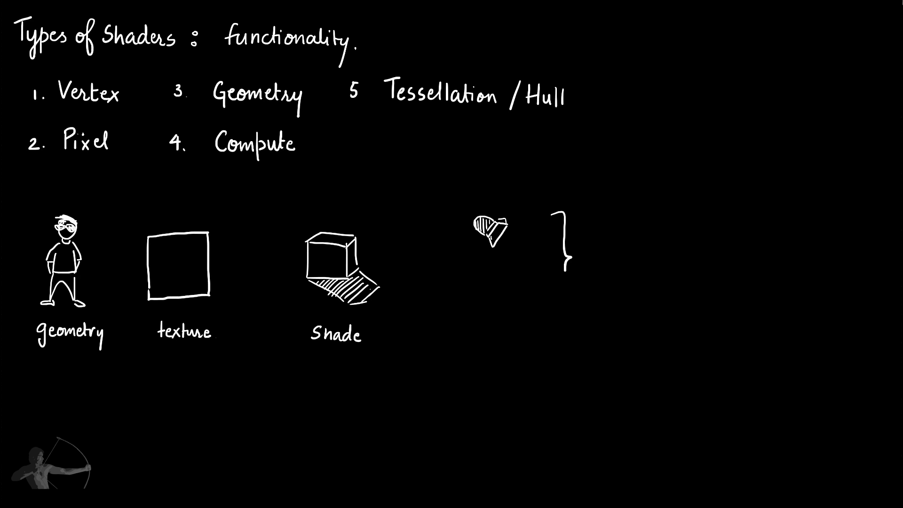
Step: Write 'Mesh ⇒ Primitive' and sketch a two-point line primitive beneath Primitive
{"action": "type", "text": "Mesh"}
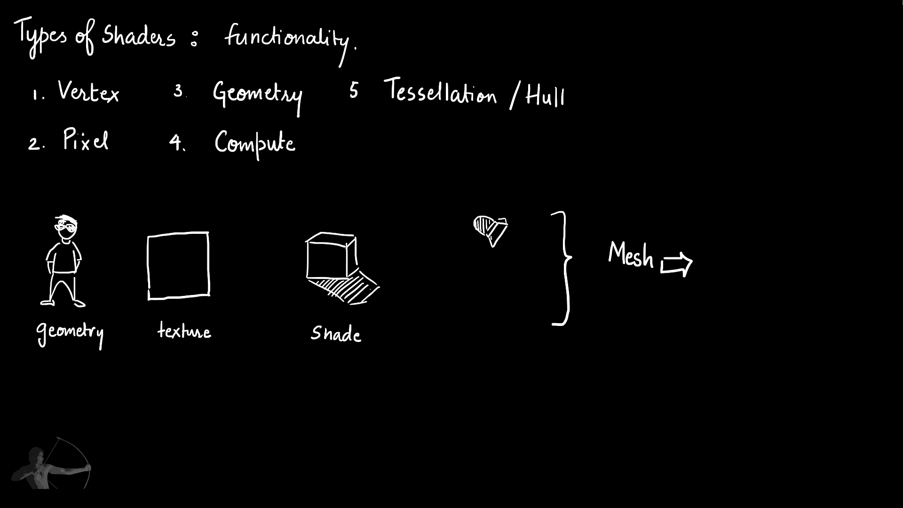
{"action": "type", "text": "Primil"}
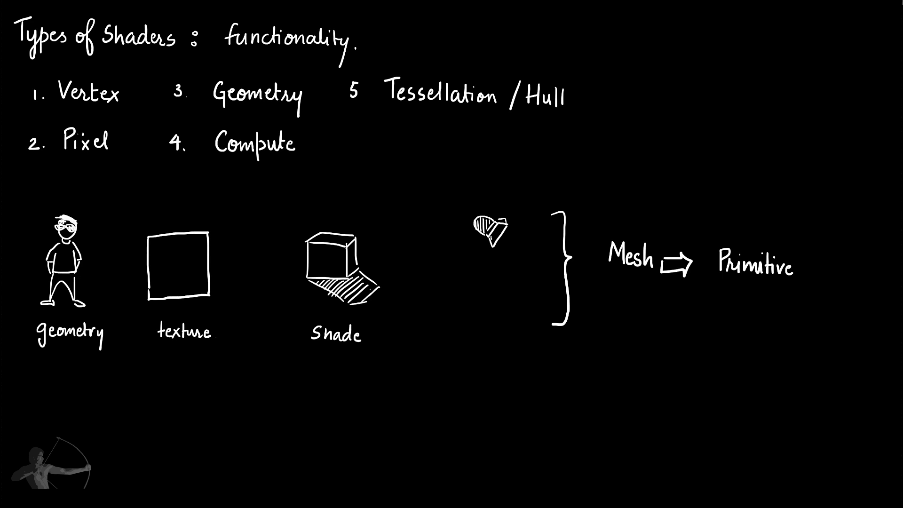
{"action": "left_click_drag", "start_coordinate": [702, 350], "coordinate": [724, 307]}
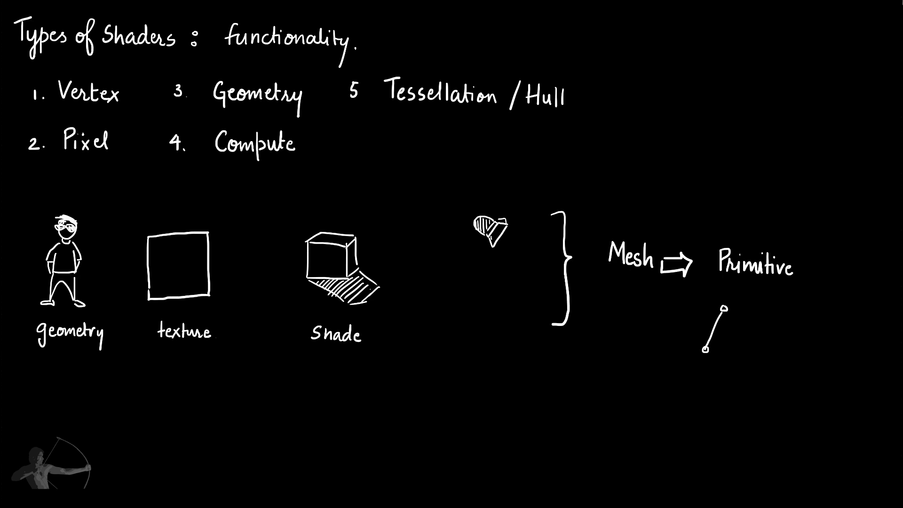
{"action": "left_click_drag", "start_coordinate": [702, 345], "coordinate": [719, 308]}
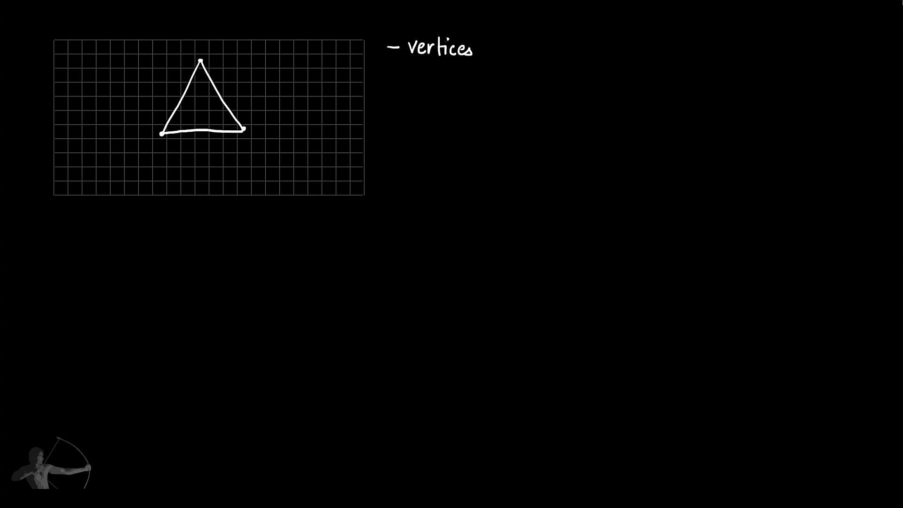
Step: Label the triangle's vertices and 'pixel of the region', with Vertex Shader and Pixel notes
{"action": "type", "text": "Verl"}
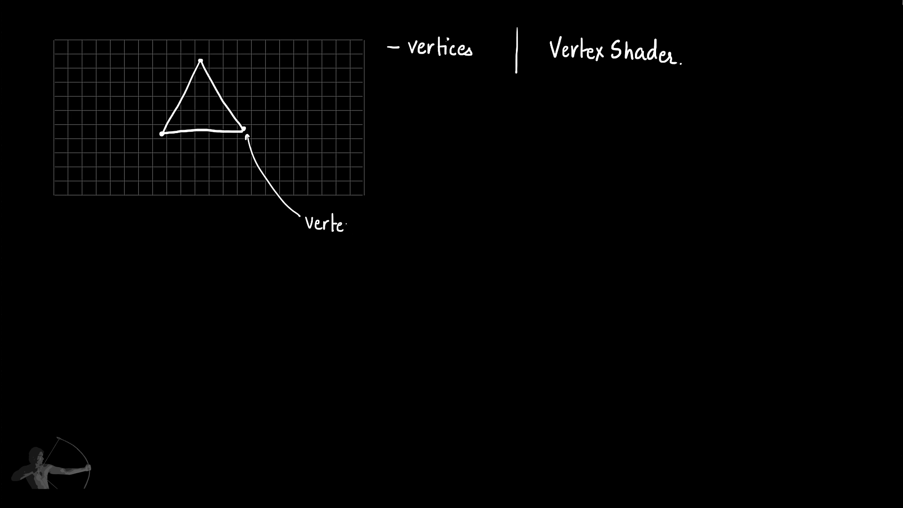
{"action": "type", "text": "x"}
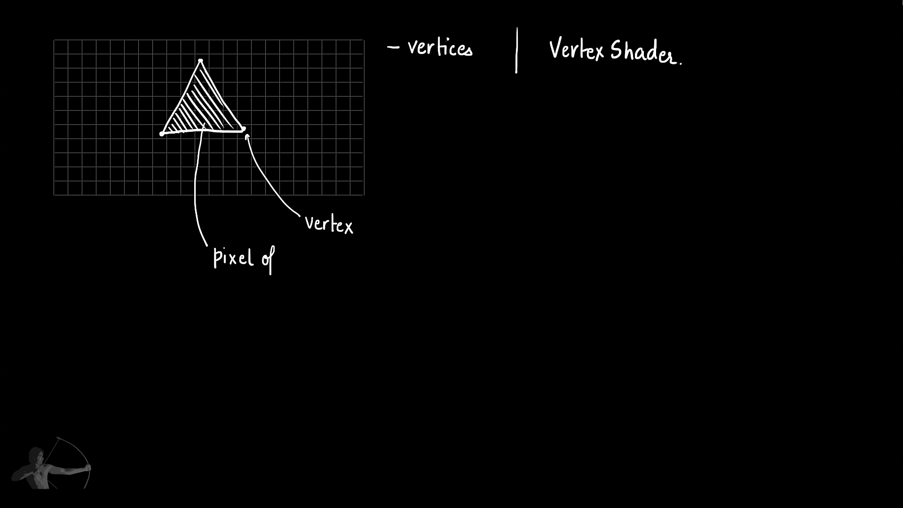
{"action": "type", "text": "the region."}
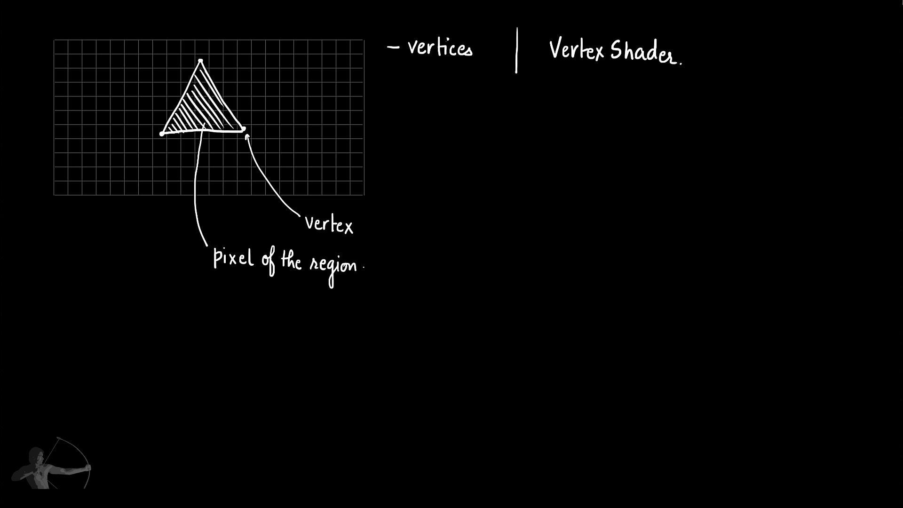
{"action": "type", "text": "Pixel"}
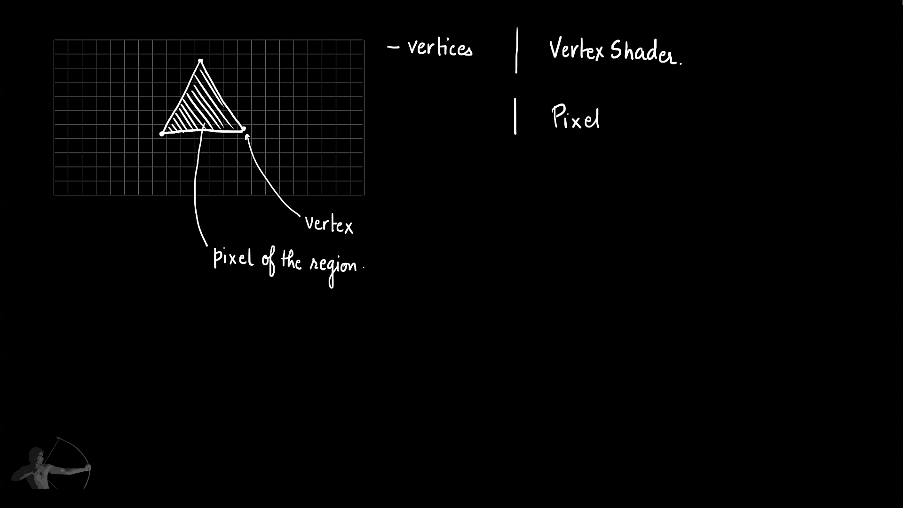
Step: Complete 'Pixel Shader.' and show a fragment becoming a hatched square labelled P
{"action": "type", "text": "Shader."}
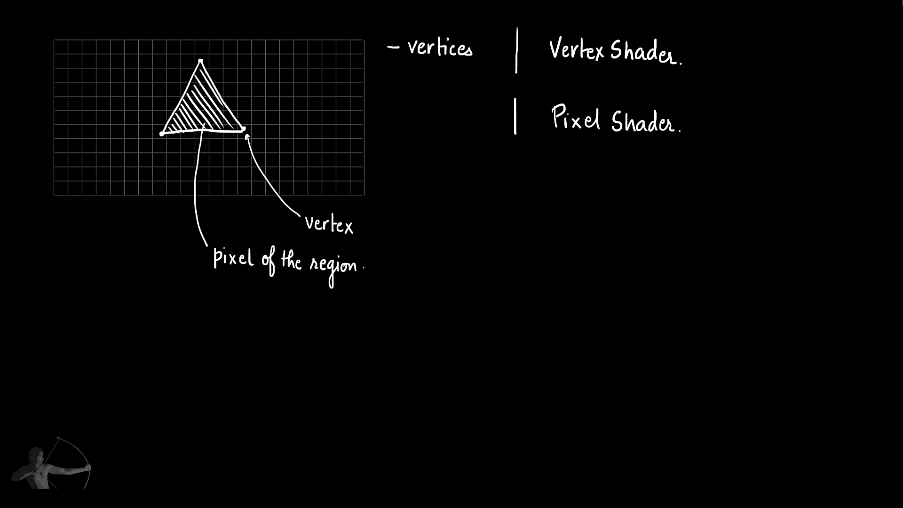
{"action": "type", "text": "fragment"}
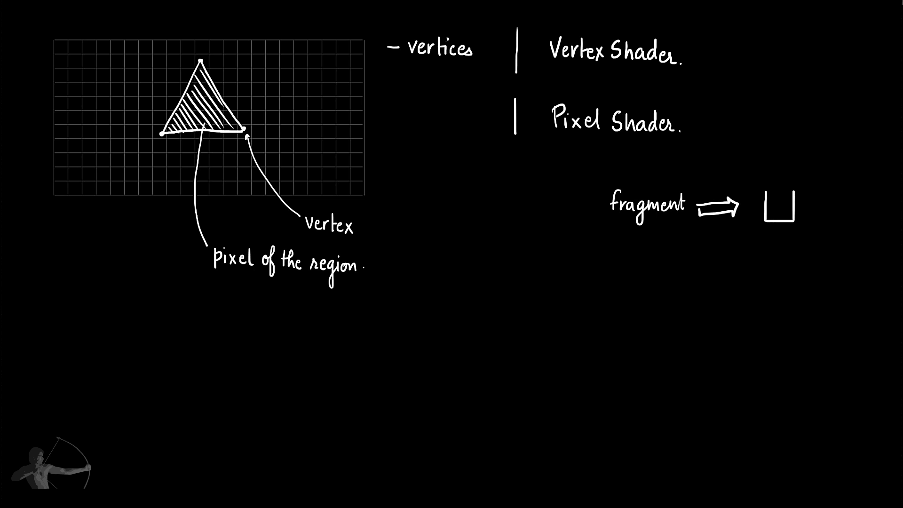
{"action": "left_click", "coordinate": [780, 207]}
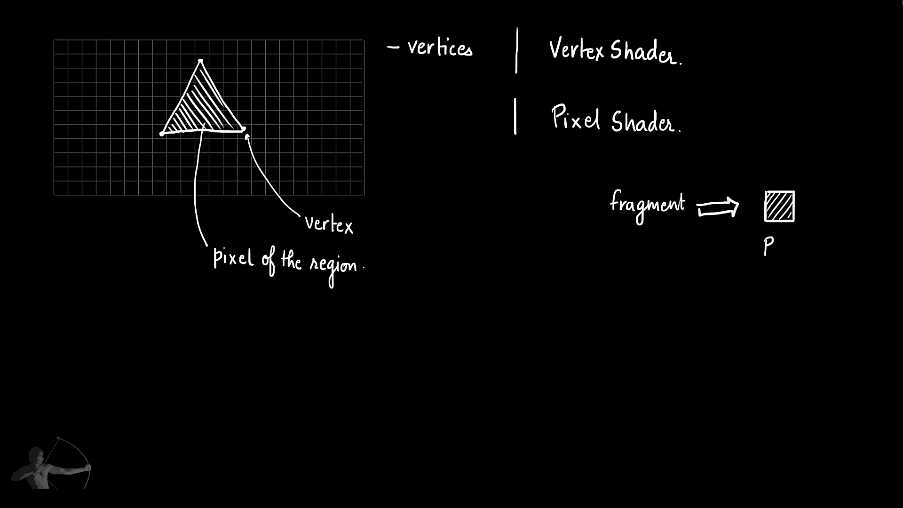
{"action": "type", "text": "Pixel"}
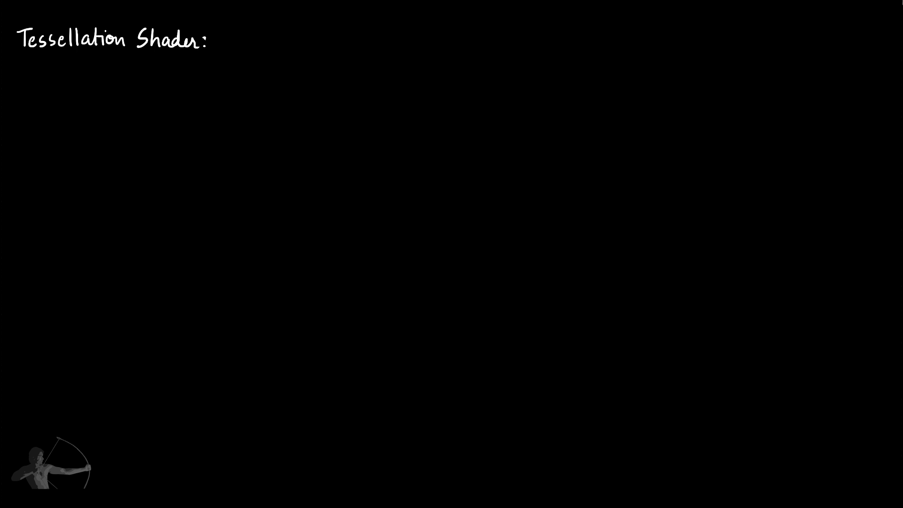
Step: Write the Tessellation Shader heading with Hull, OpenGL 4.0 and DirectX 3d 11
{"action": "type", "text": "Hull"}
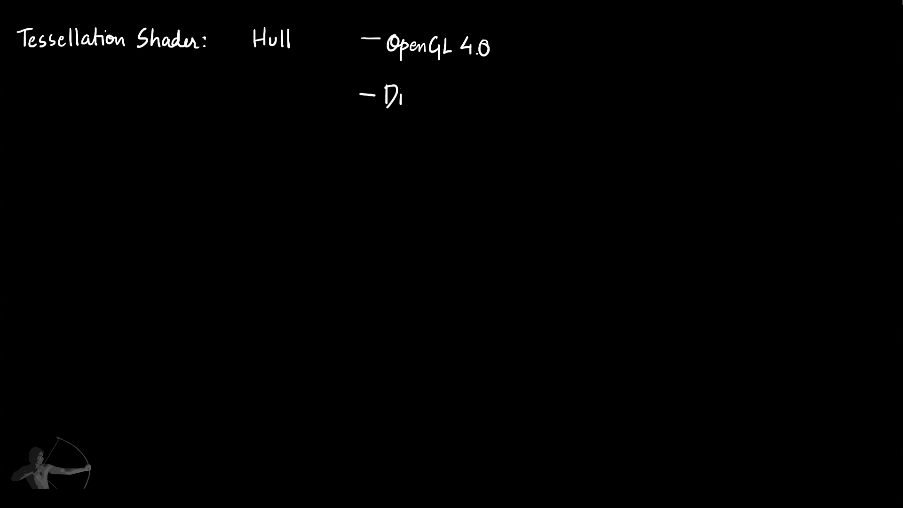
{"action": "type", "text": "DirectX 3d 11."}
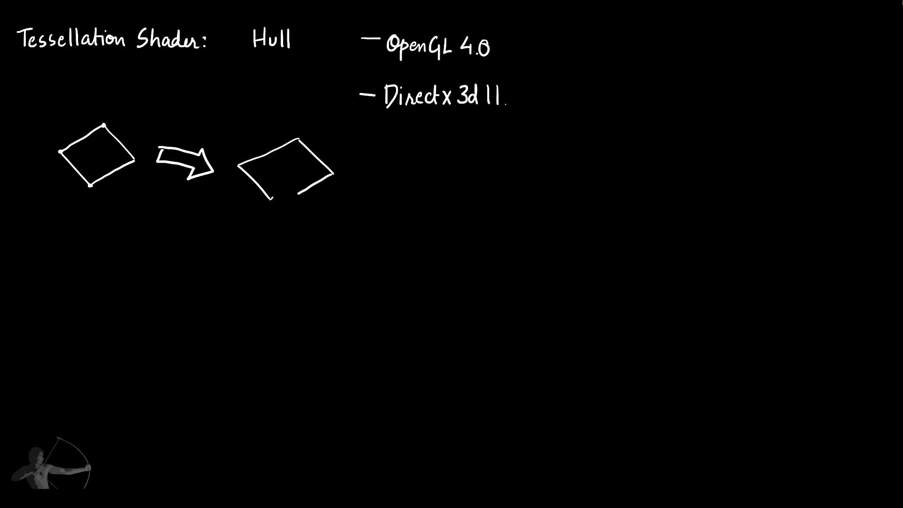
Step: Subdivide the second square into triangles, labelled 'Sub-divide.', with fixed function shader notes
{"action": "left_click_drag", "start_coordinate": [293, 144], "coordinate": [282, 190]}
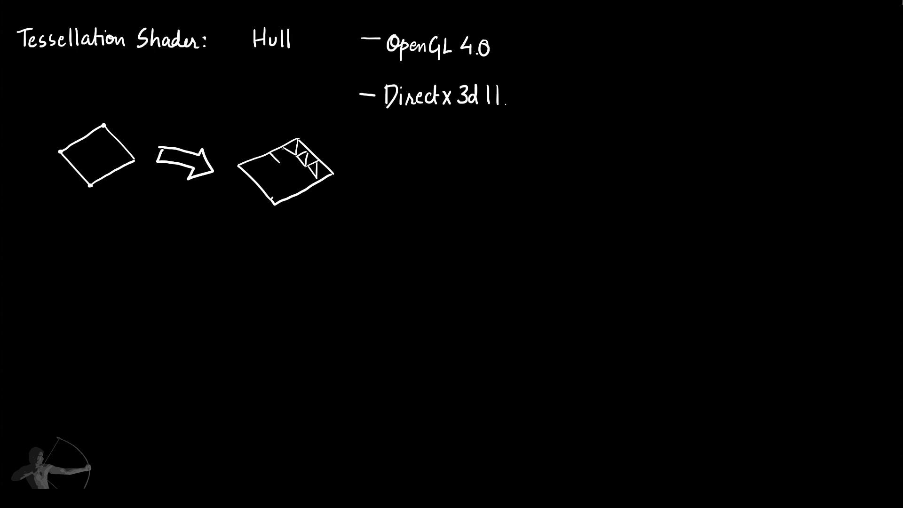
{"action": "left_click_drag", "start_coordinate": [265, 167], "coordinate": [293, 173]}
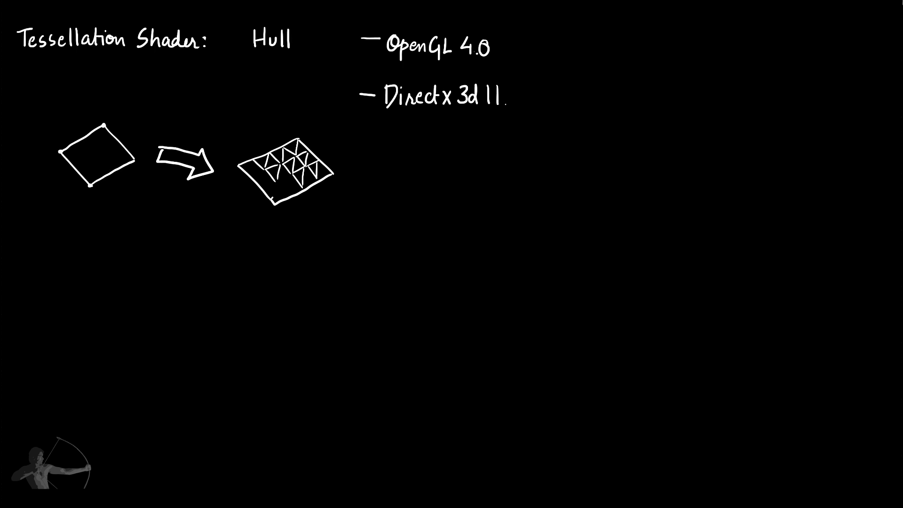
{"action": "type", "text": "Si"}
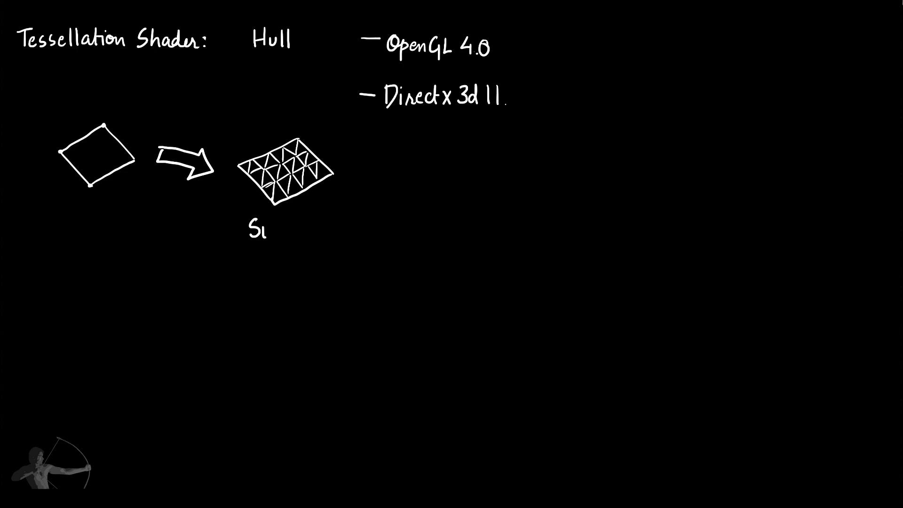
{"action": "type", "text": "ub-divide."}
{"action": "left_click", "coordinate": [482, 185]}
{"action": "type", "text": "fixed fuction"}
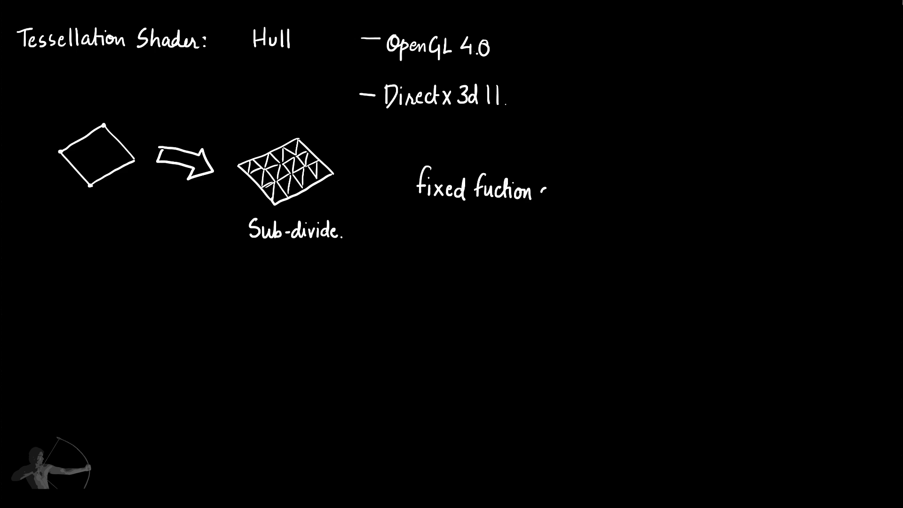
{"action": "type", "text": "shader :"}
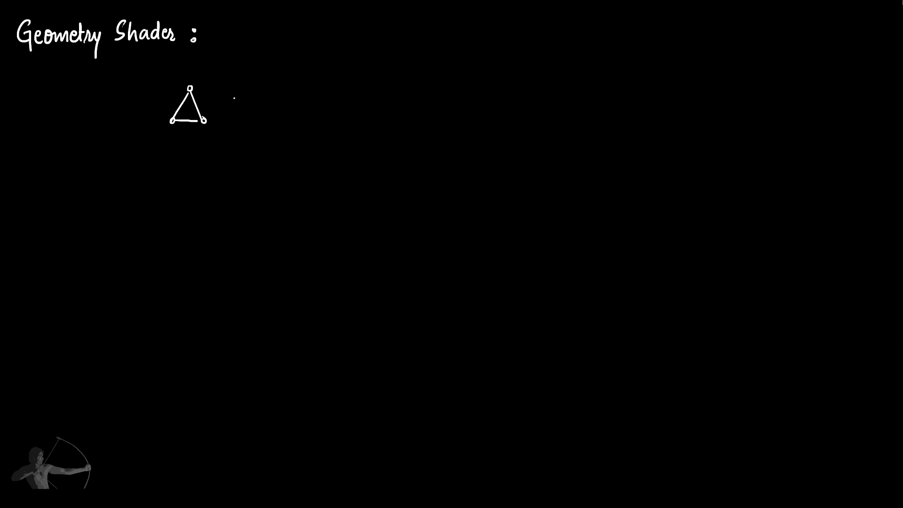
Step: Draw line and point primitives and finish the Vertex–Geometry–Pixel pipeline boxes
{"action": "left_click_drag", "start_coordinate": [235, 102], "coordinate": [276, 104]}
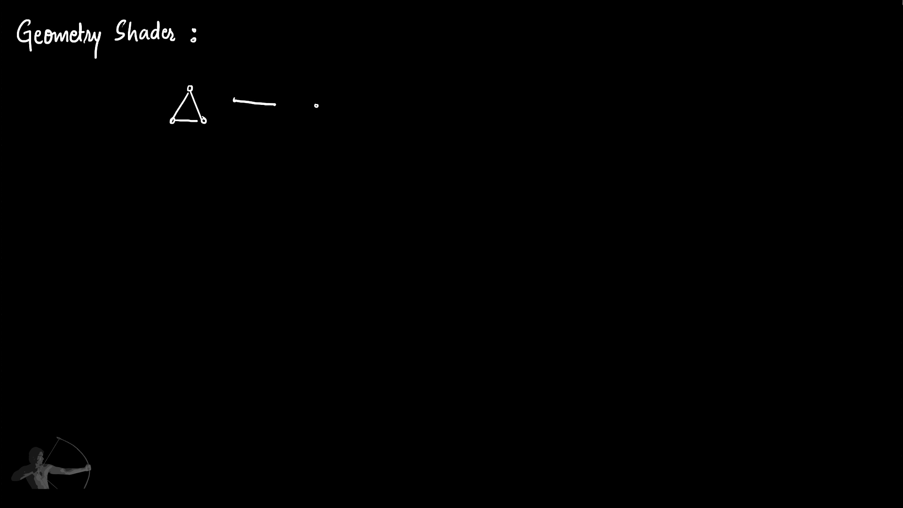
{"action": "left_click_drag", "start_coordinate": [260, 195], "coordinate": [323, 239]}
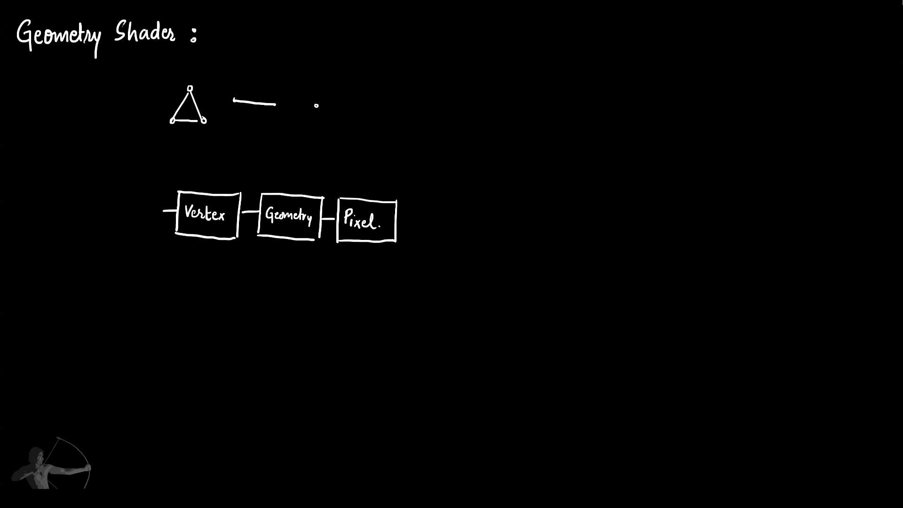
{"action": "left_click_drag", "start_coordinate": [397, 220], "coordinate": [412, 220]}
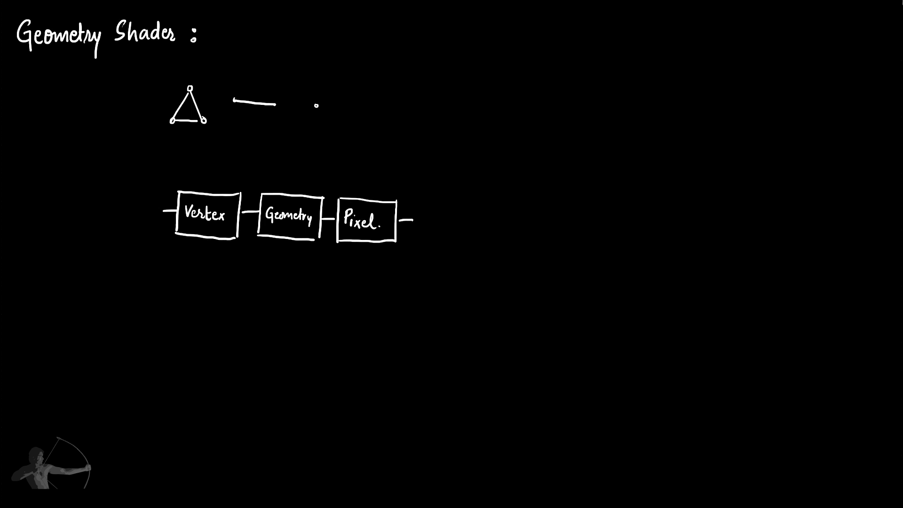
{"action": "type", "text": "Compute"}
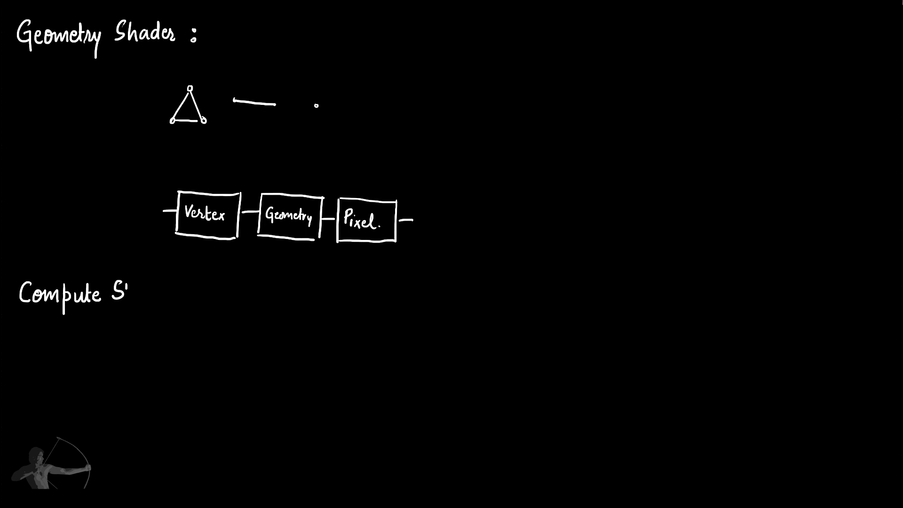
Step: Write 'Compute Shader : general purpose shader' as the heading
{"action": "type", "text": "Shader :"}
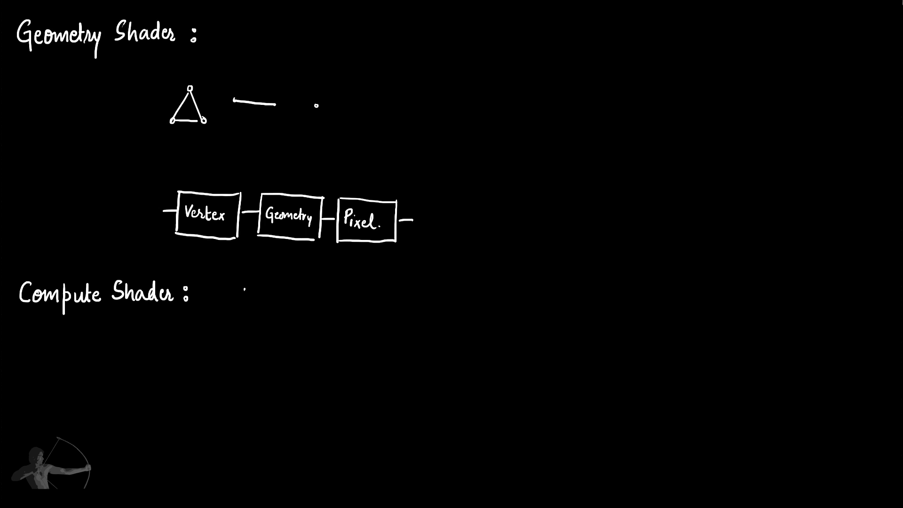
{"action": "type", "text": "general pur"}
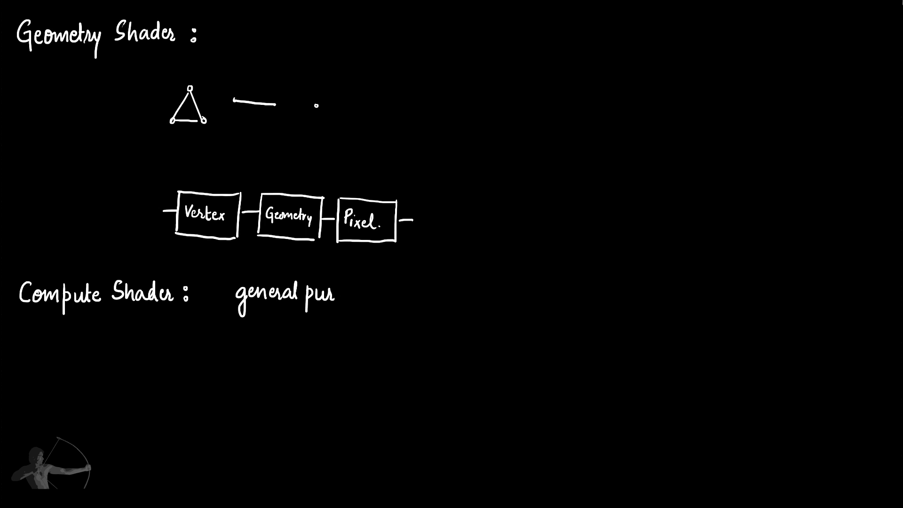
{"action": "type", "text": "pose shad"}
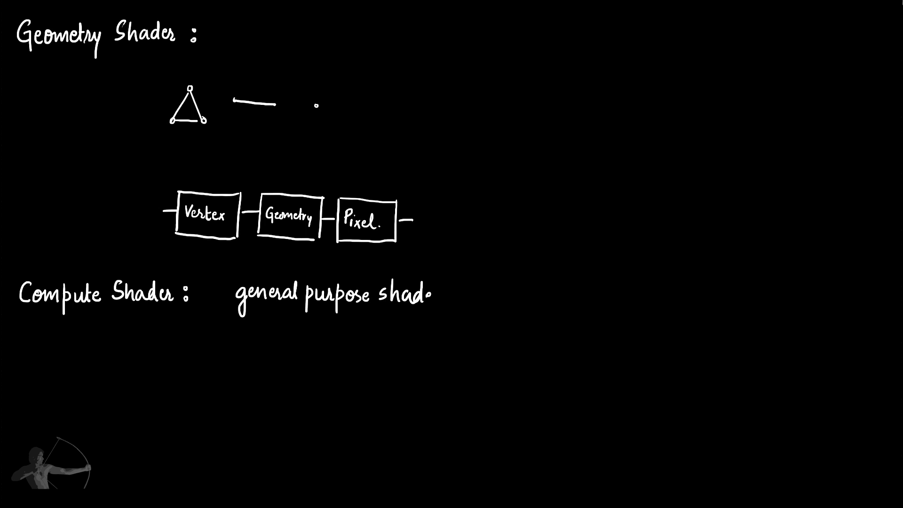
{"action": "type", "text": "er"}
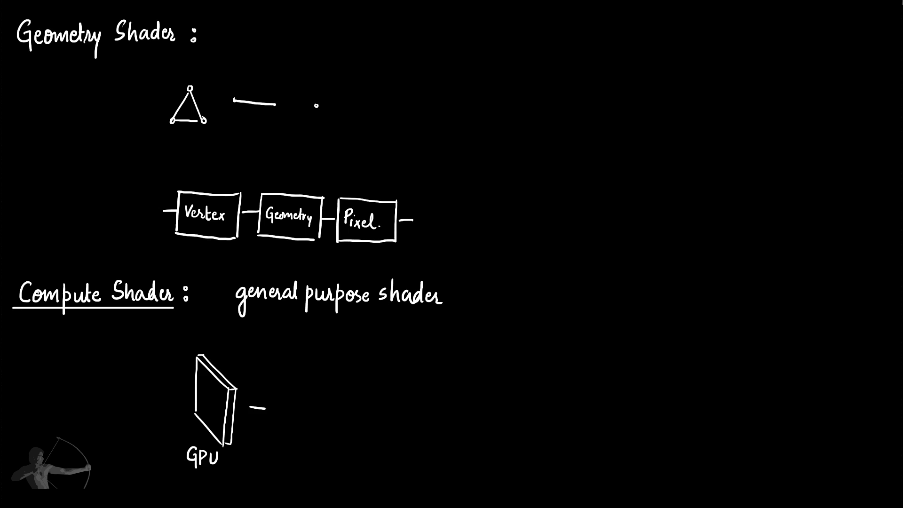
Step: Note 'for general purpose tasks.' beside the GPU card sketch
{"action": "type", "text": "for general"}
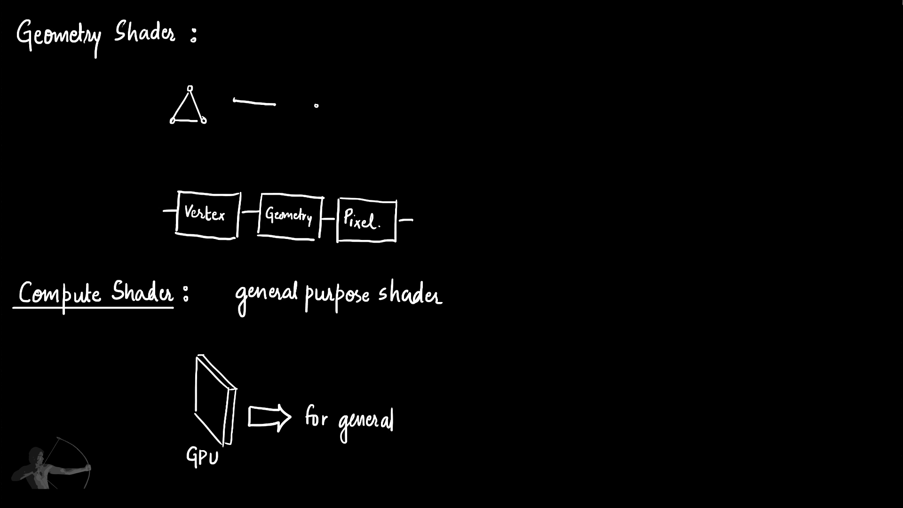
{"action": "type", "text": "purpose tasks."}
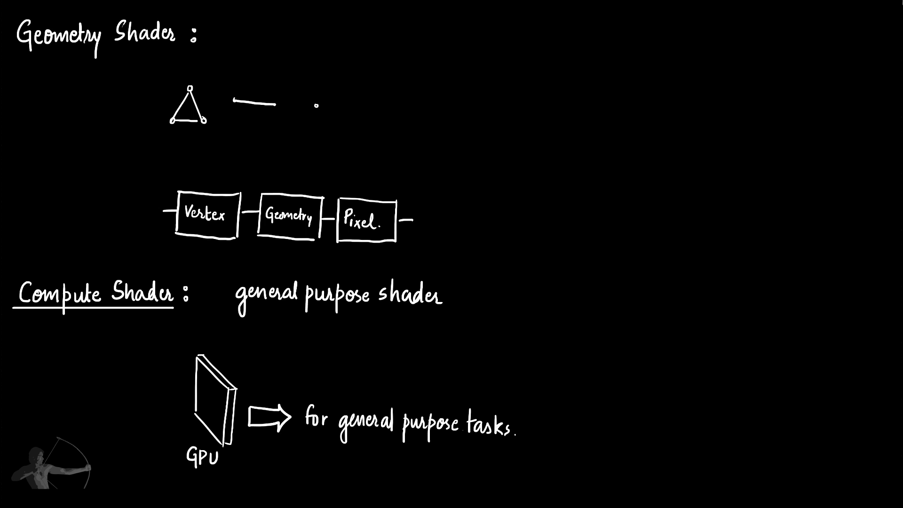